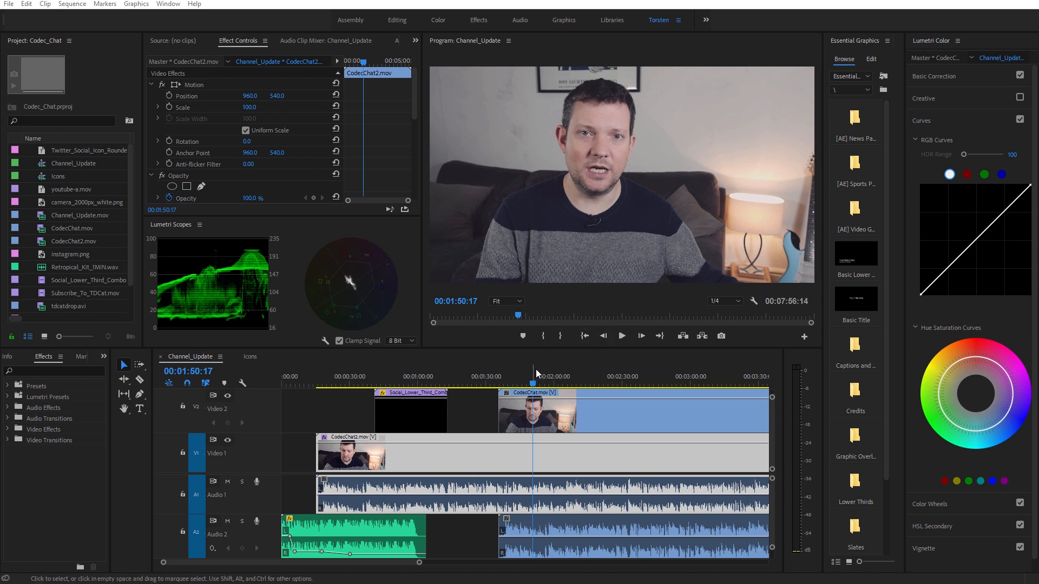
{"action": "mouse_move", "coordinate": [483, 384]}
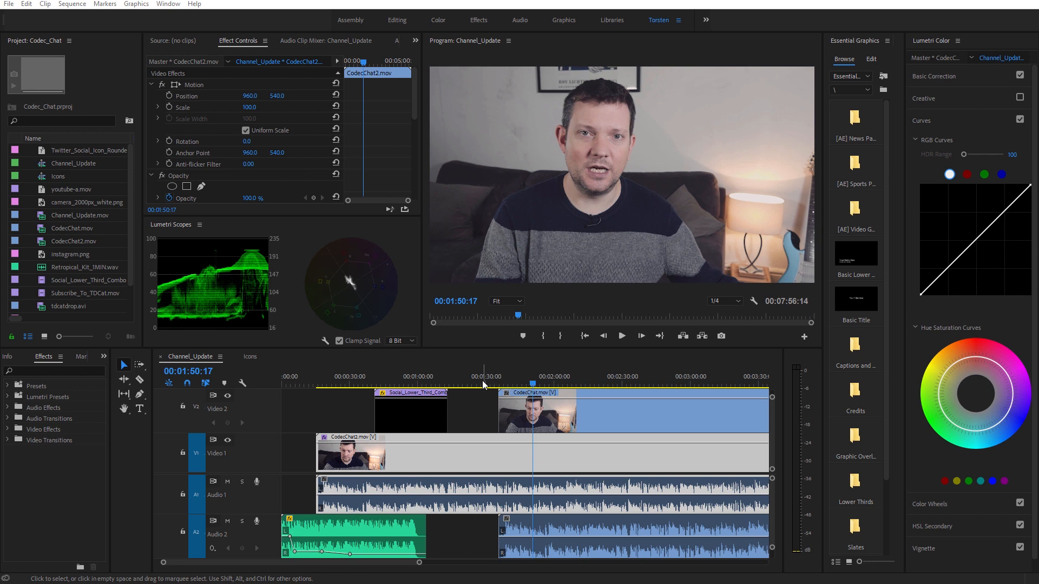
Move the Channel_Update playhead back to about 00:01:25:07 in the timeline ruler
{"action": "left_click", "coordinate": [476, 382]}
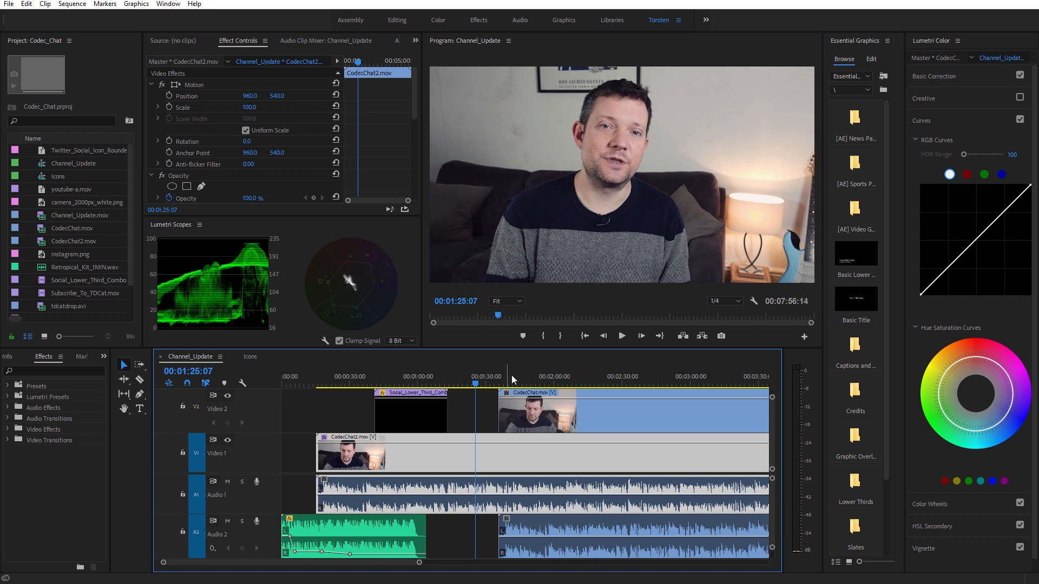
{"action": "left_click", "coordinate": [519, 385]}
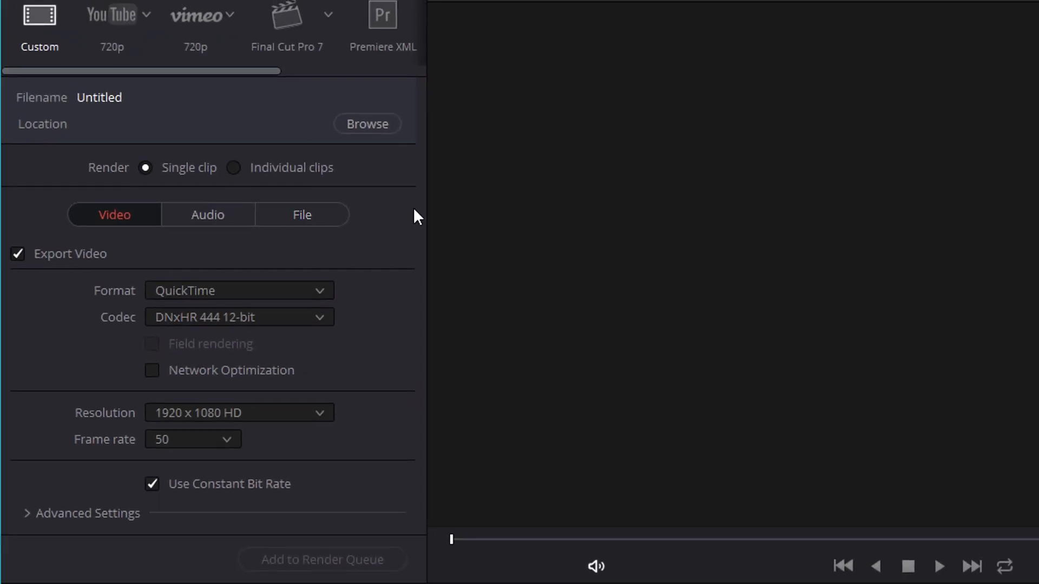
{"action": "mouse_move", "coordinate": [215, 339]}
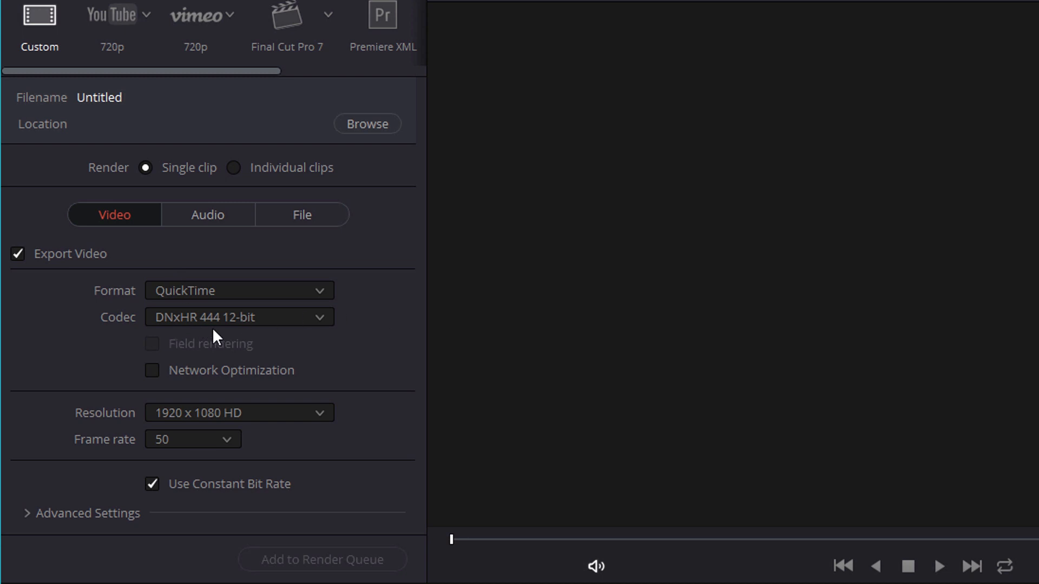
{"action": "mouse_move", "coordinate": [300, 454]}
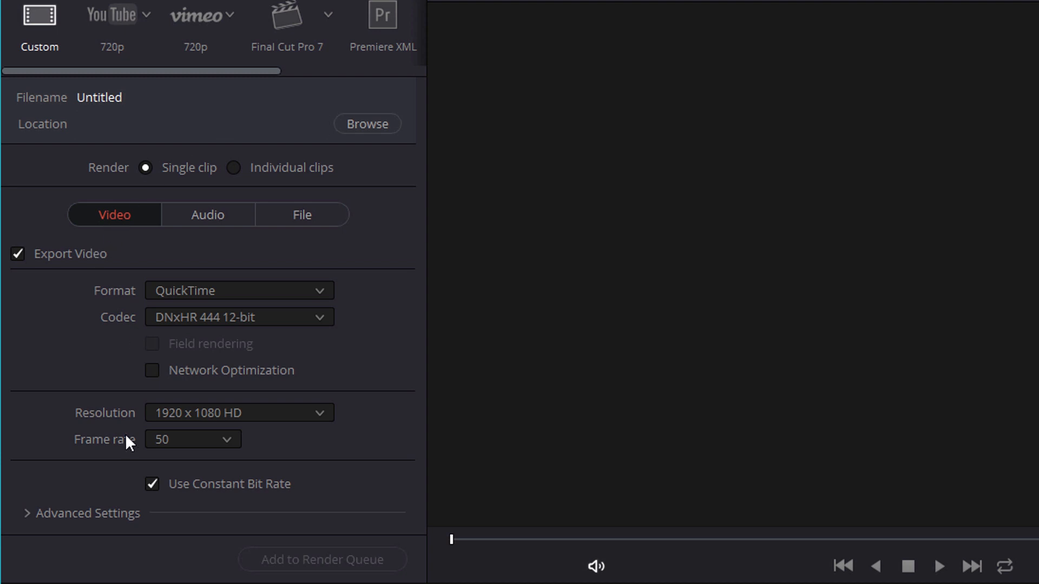
{"action": "mouse_move", "coordinate": [84, 518]}
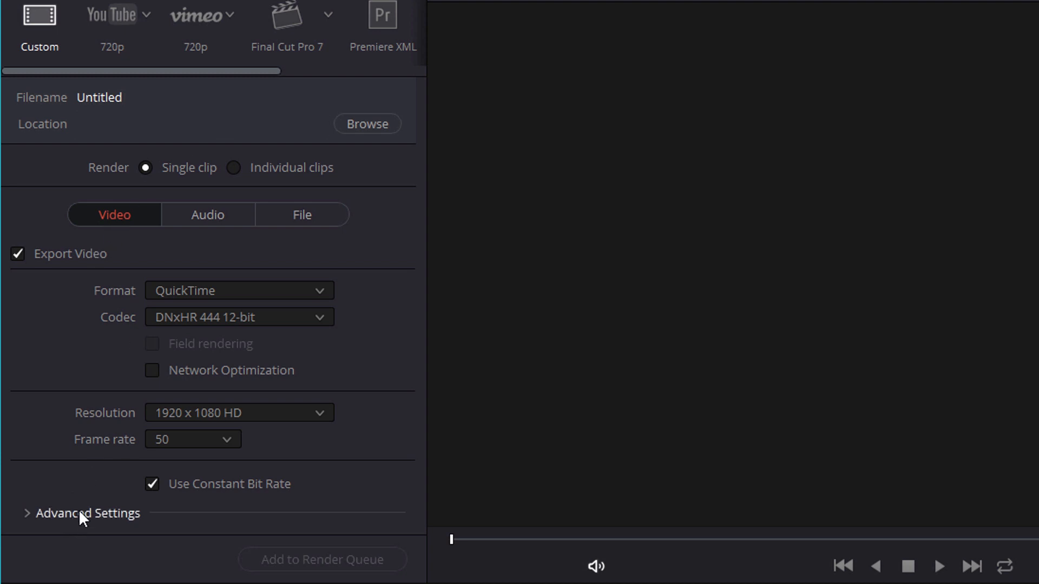
Expand Advanced Settings in the Render Settings panel to reveal the Data Levels options
{"action": "left_click", "coordinate": [81, 513]}
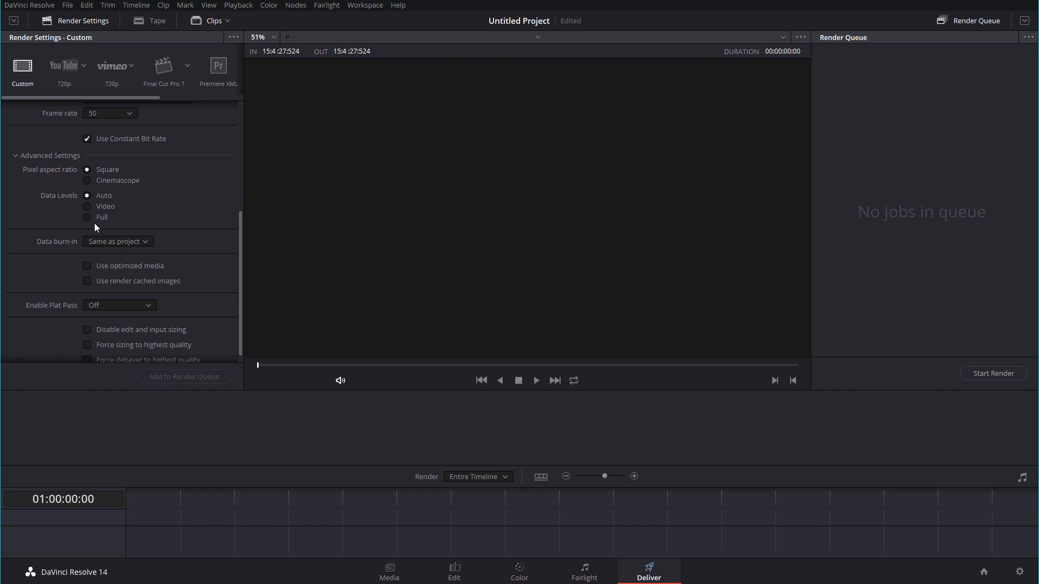
{"action": "mouse_move", "coordinate": [83, 241]}
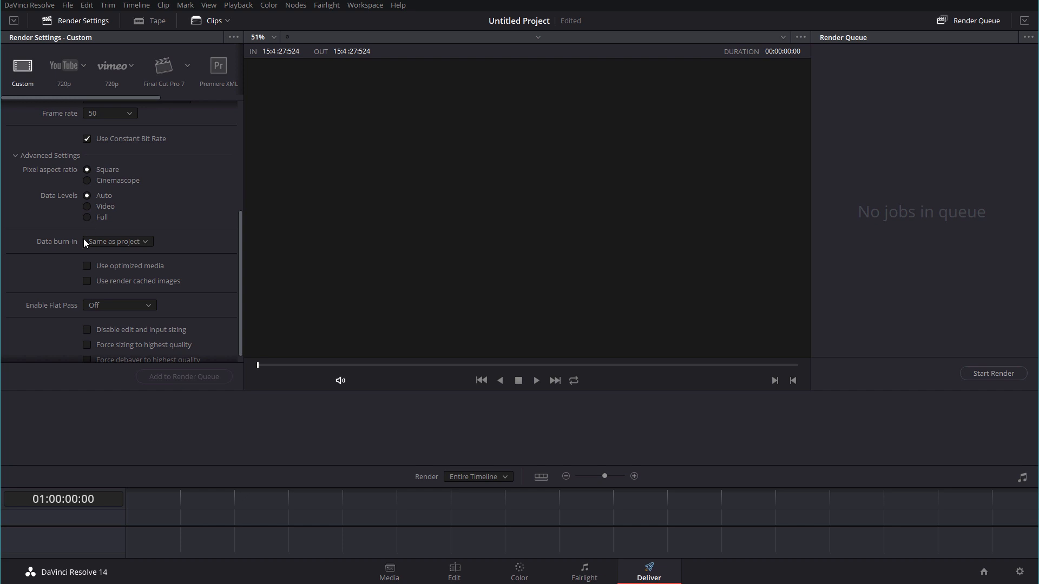